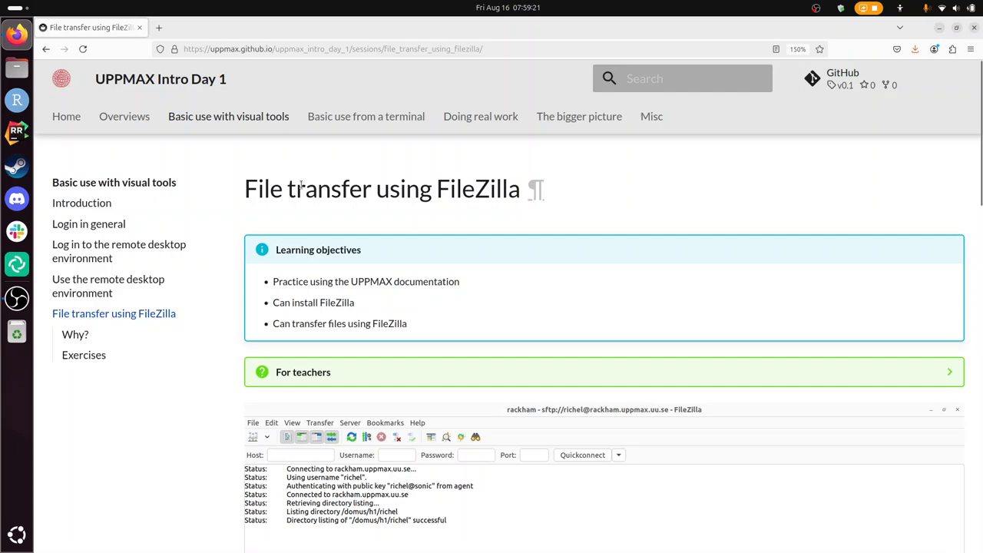
Leave the FileZilla lesson and return to the course home page via the Home link
{"action": "double_click", "coordinate": [477, 189]}
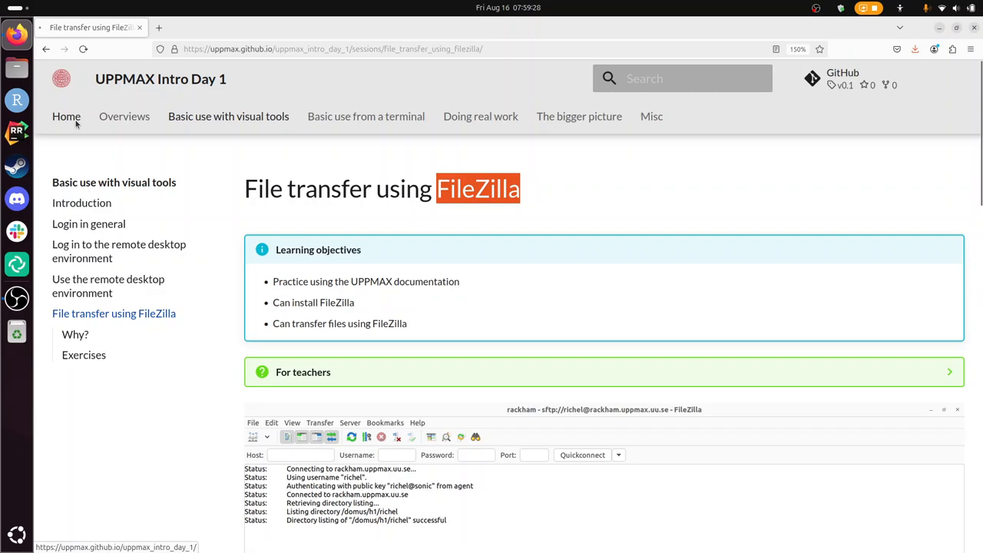
{"action": "left_click", "coordinate": [66, 116]}
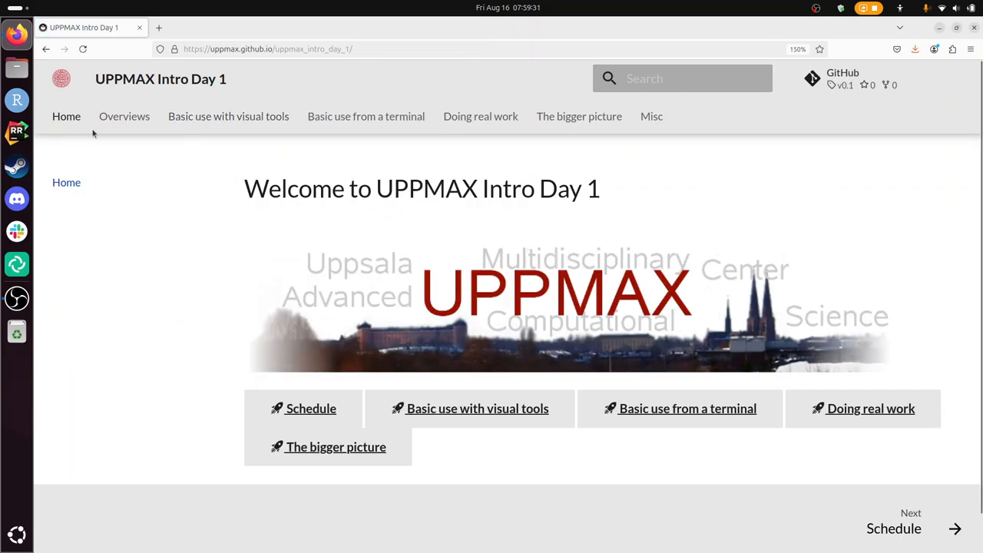
Show the 'Basic use with visual tools' introduction and its learning-path flowchart
{"action": "left_click", "coordinate": [227, 117]}
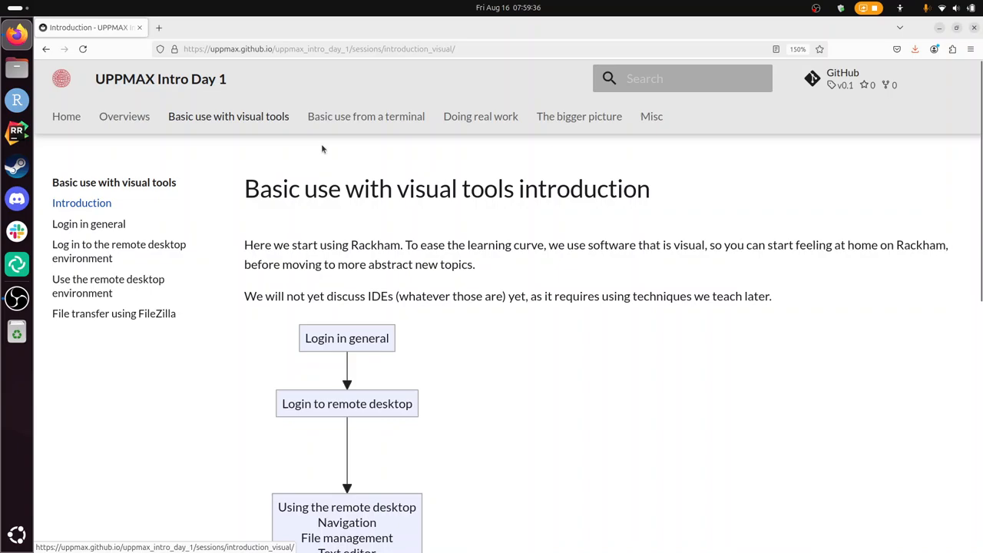
{"action": "scroll", "scroll_direction": "down", "scroll_amount": 3}
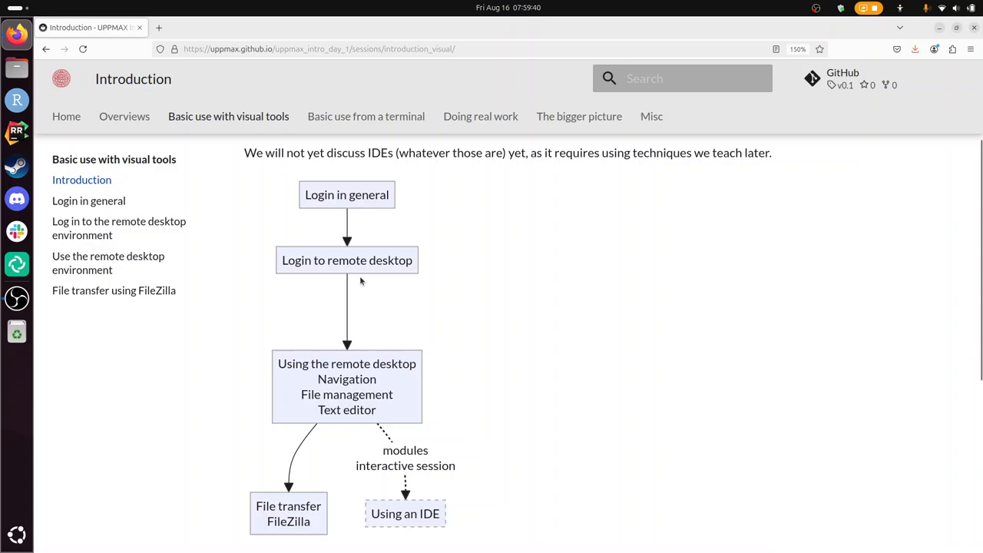
{"action": "scroll", "scroll_direction": "down", "scroll_amount": 3}
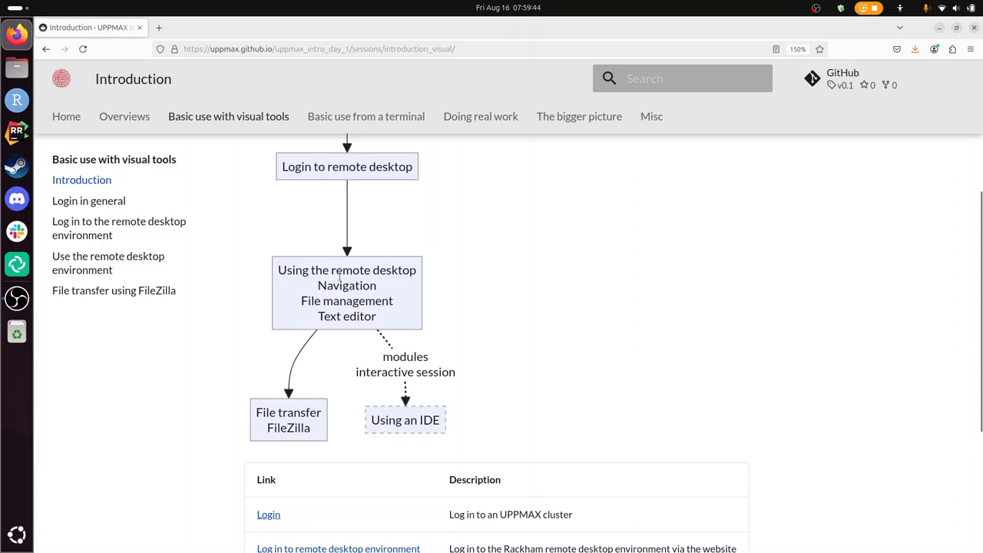
{"action": "mouse_move", "coordinate": [295, 339]}
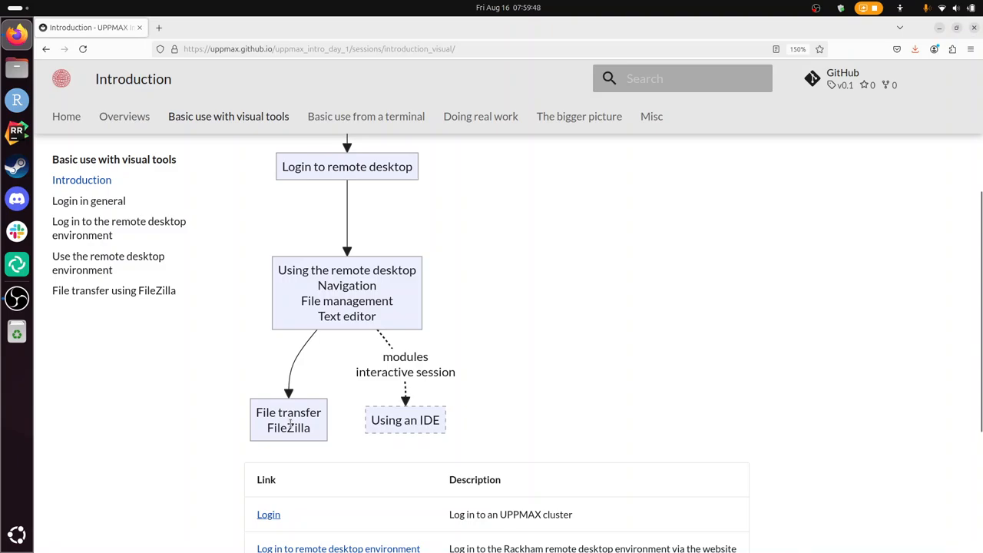
Reopen the 'File transfer using FileZilla' lesson at its Exercises section
{"action": "left_click", "coordinate": [288, 421]}
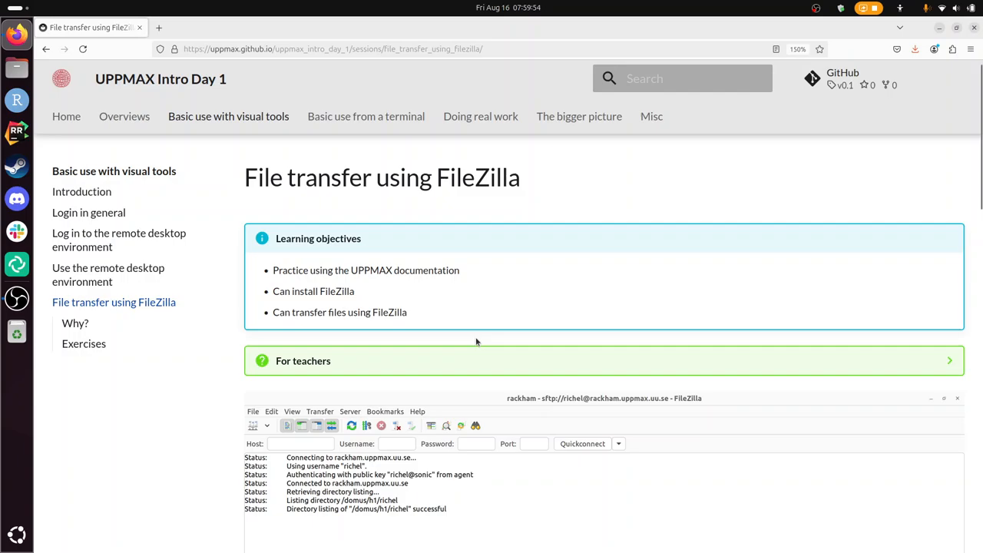
{"action": "mouse_move", "coordinate": [465, 314]}
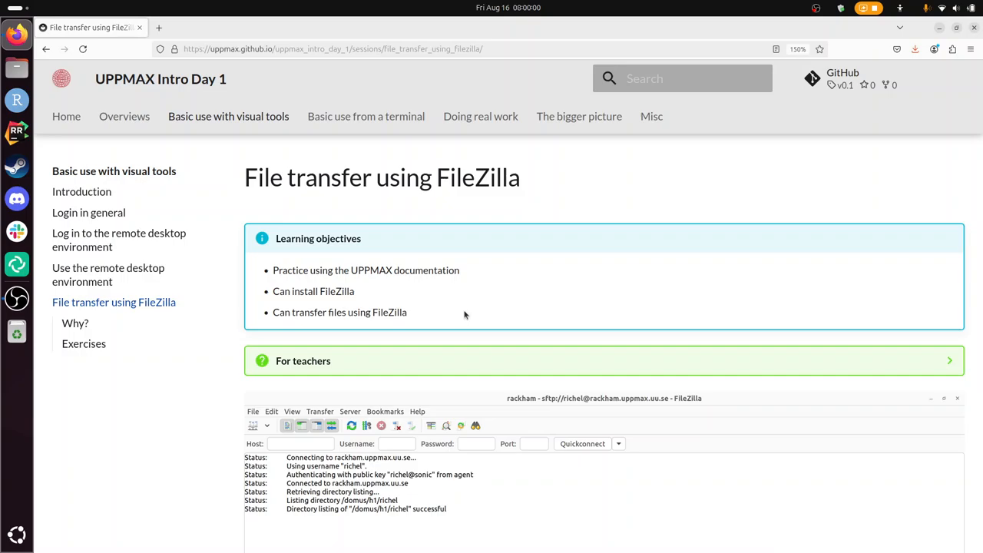
{"action": "left_click", "coordinate": [83, 344]}
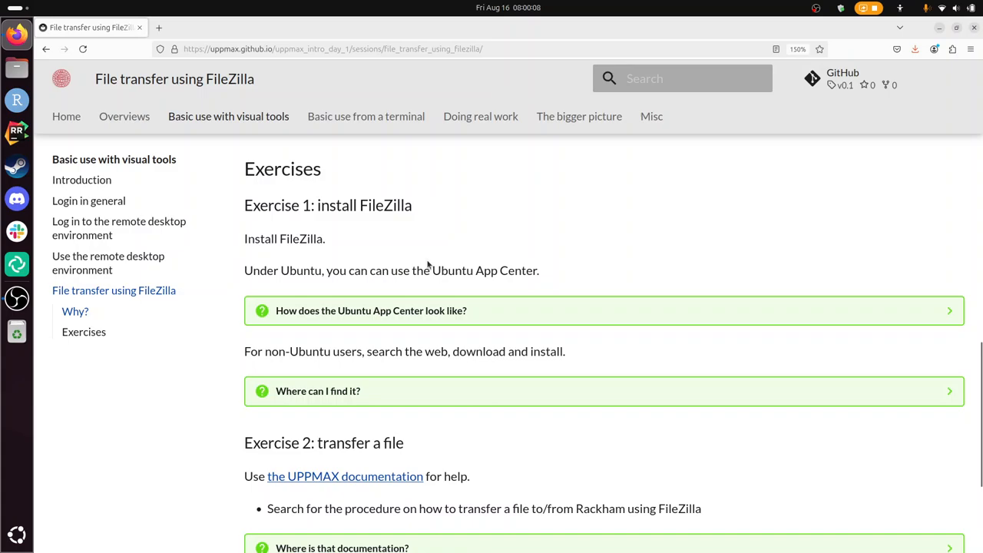
Run 'sudo apt install -y filezilla' in a new terminal window
{"action": "left_click", "coordinate": [17, 329]}
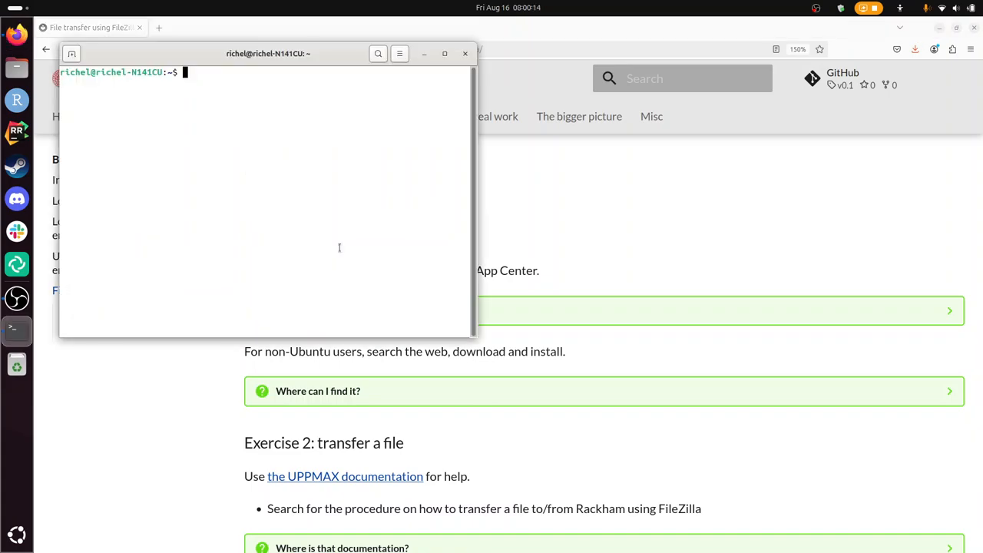
{"action": "type", "text": "ap"}
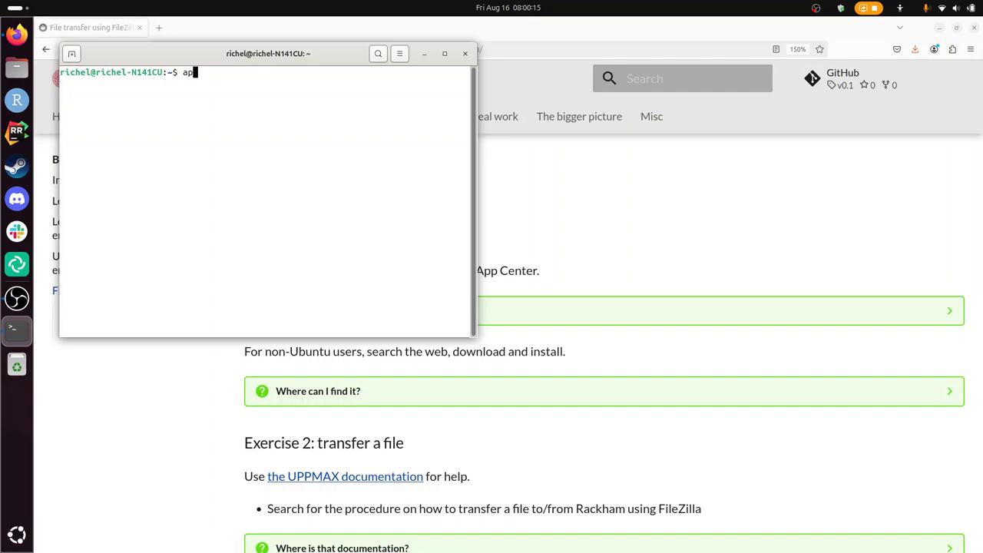
{"action": "type", "text": "sudo apt install -y filezilla"}
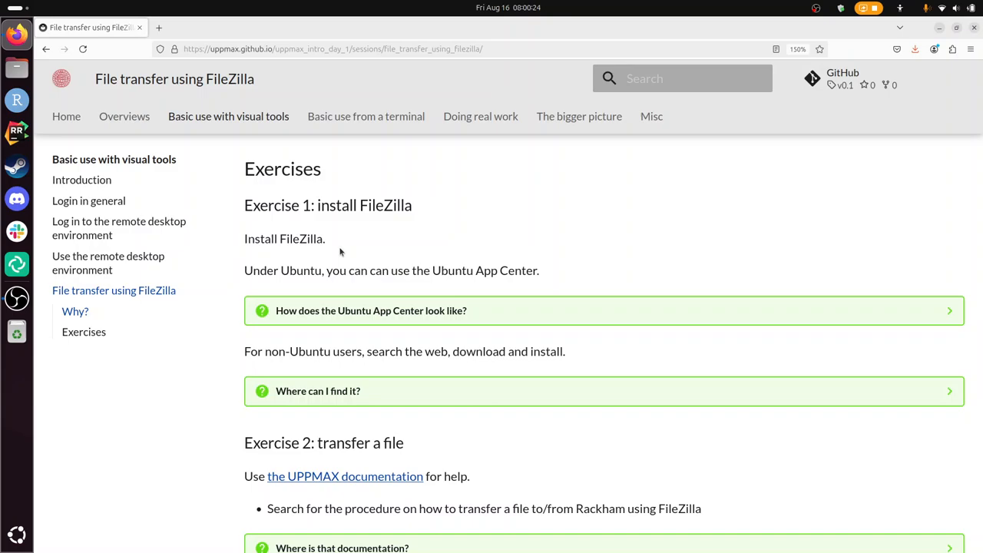
{"action": "mouse_move", "coordinate": [416, 273]}
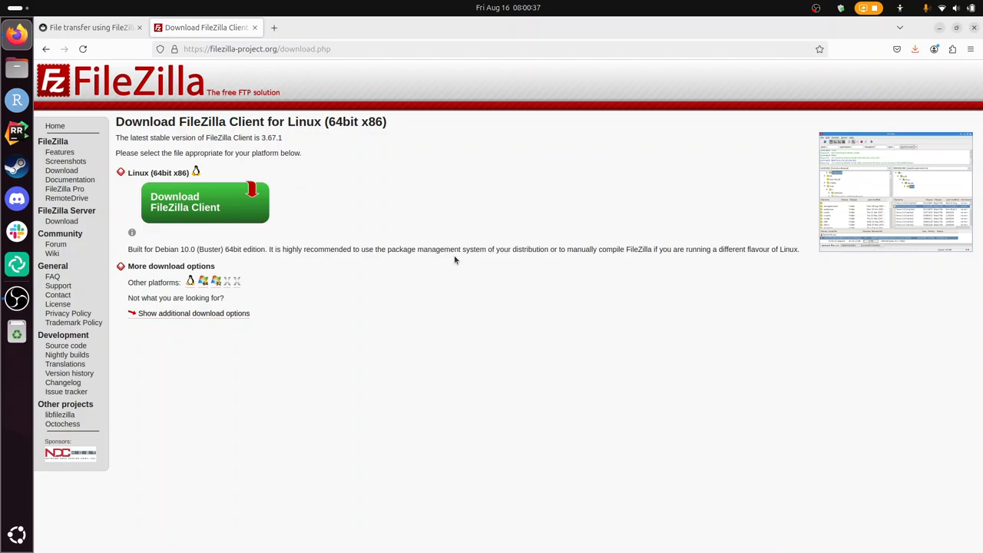
{"action": "mouse_move", "coordinate": [207, 92]}
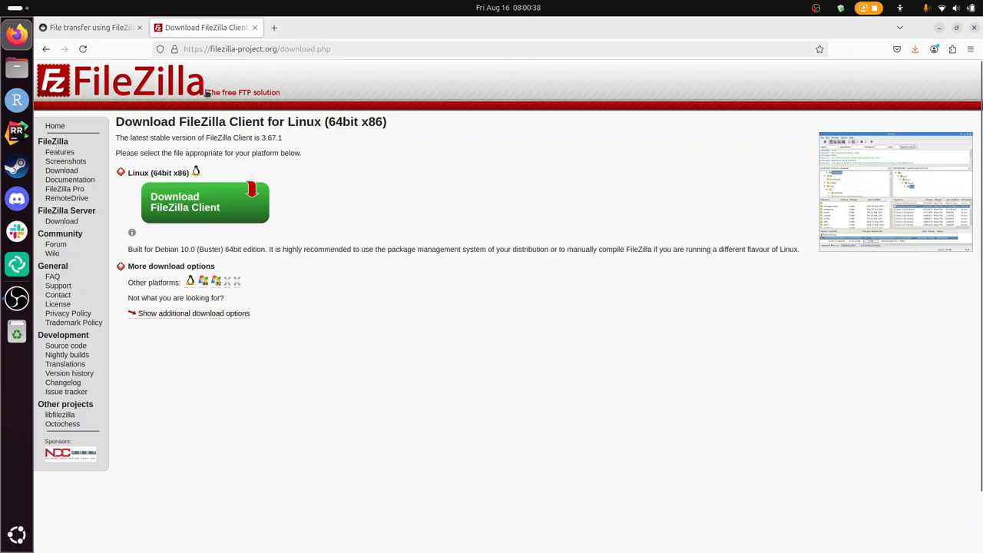
Visit filezilla-project.org/download.php for the Linux FileZilla client
{"action": "left_click", "coordinate": [92, 28]}
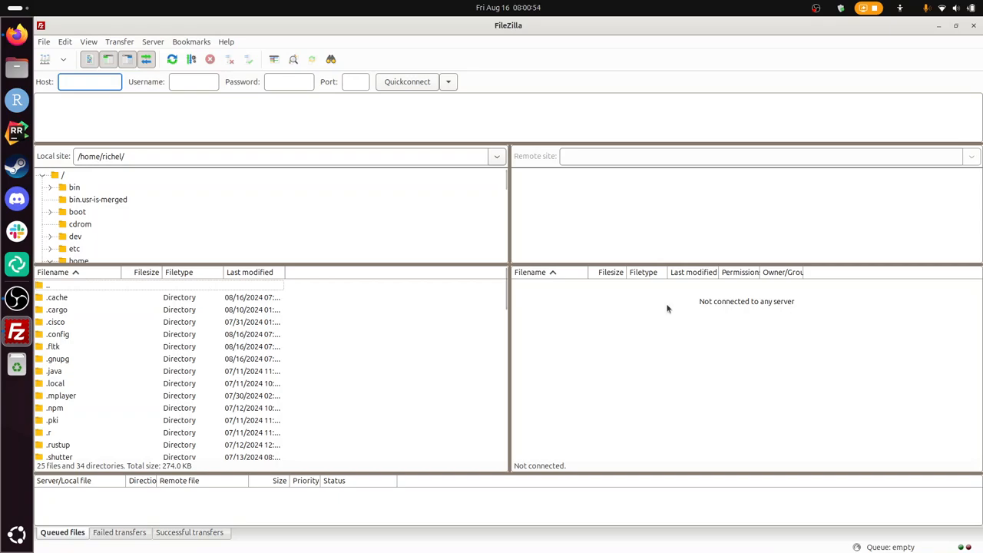
{"action": "mouse_move", "coordinate": [662, 282]}
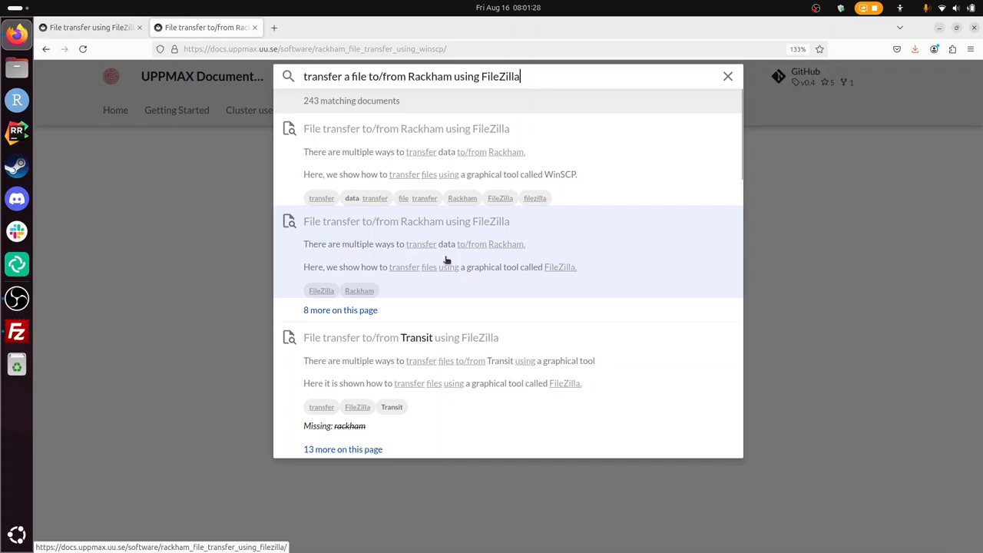
Open the 'File transfer to/from Rackham using FileZilla' guide from the search results
{"action": "left_click", "coordinate": [405, 221]}
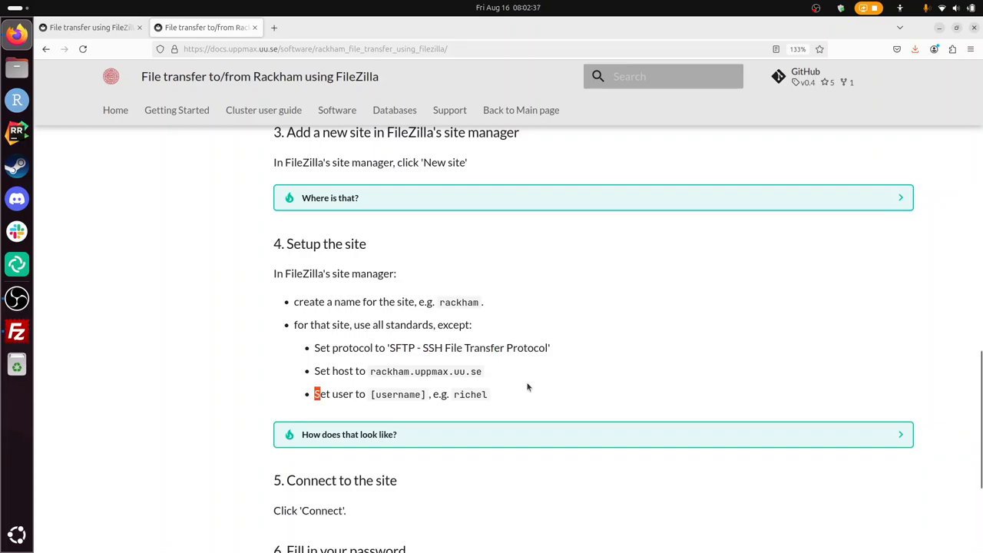
Expand the 'How does that look like?' box showing the Rackham Site Manager example
{"action": "left_click", "coordinate": [349, 435]}
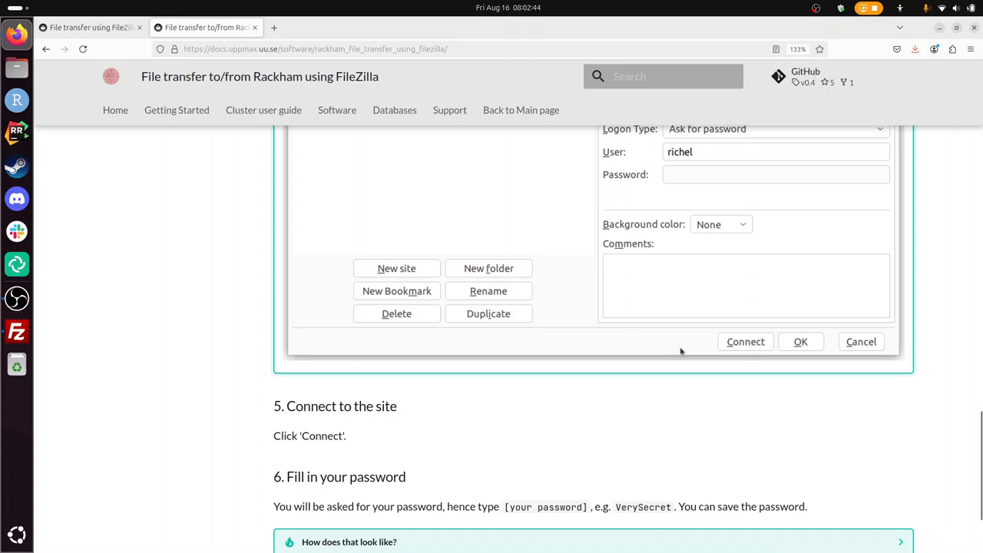
{"action": "mouse_move", "coordinate": [472, 410]}
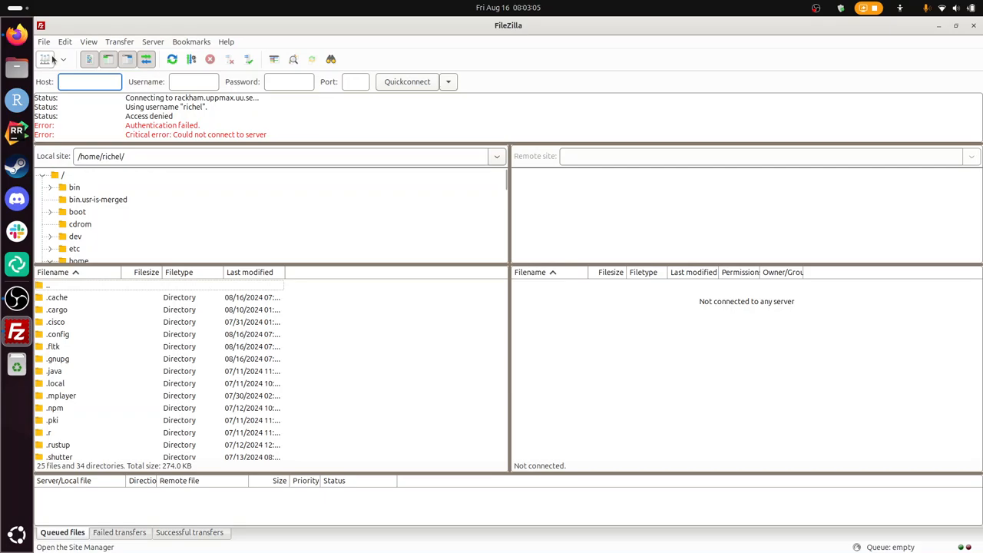
Connect to the saved Rackham site and submit the account password, remembering it
{"action": "left_click", "coordinate": [43, 41]}
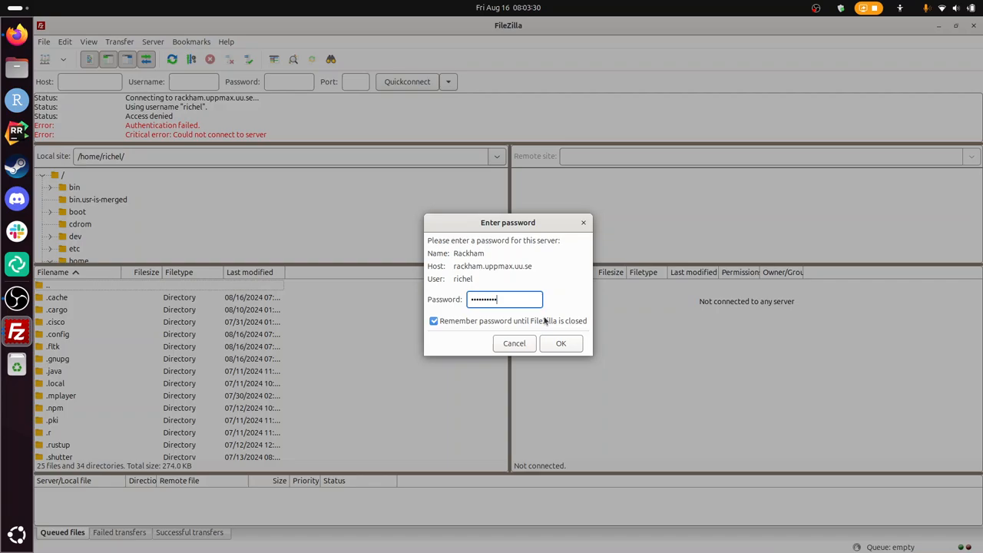
{"action": "left_click", "coordinate": [560, 344]}
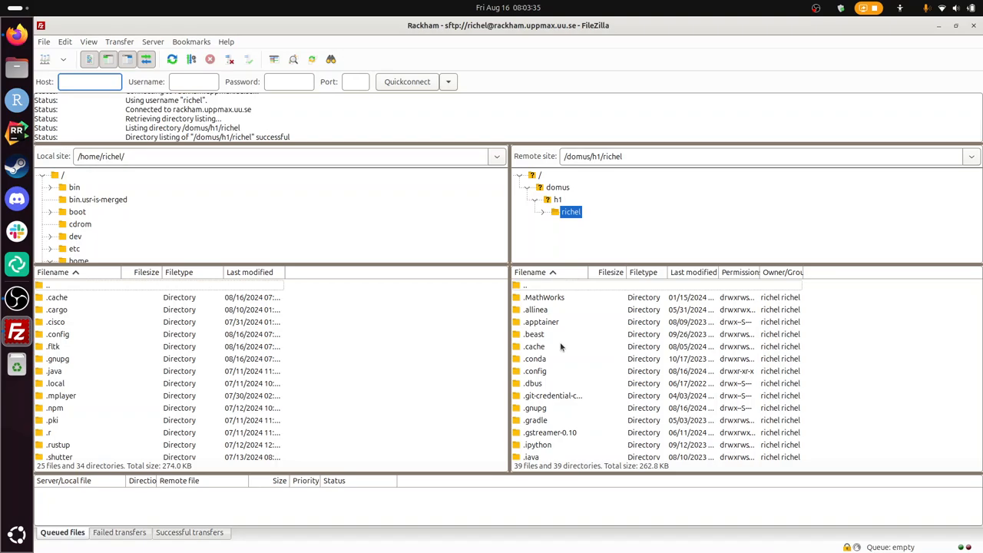
Locate slurm-49309848.out in the remote /domus/h1/richel listing and download it locally
{"action": "scroll", "scroll_direction": "down", "scroll_amount": 3}
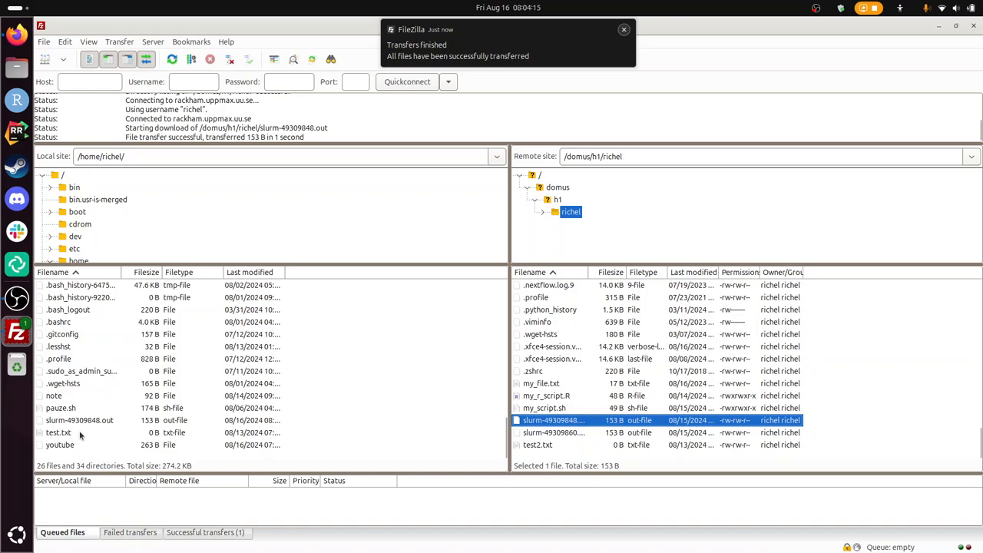
Upload the local test.txt to the Rackham home folder via its context menu
{"action": "right_click", "coordinate": [58, 433]}
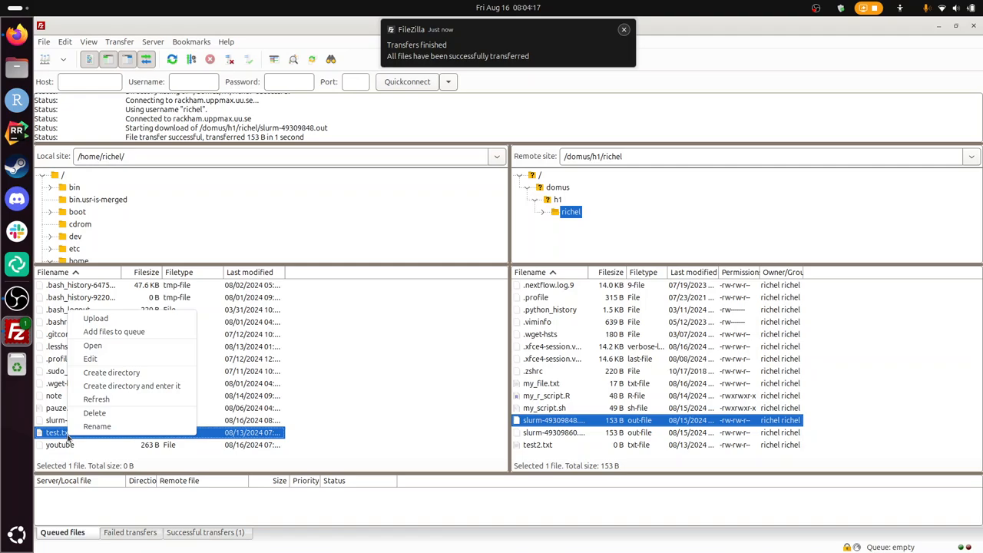
{"action": "left_click", "coordinate": [95, 318]}
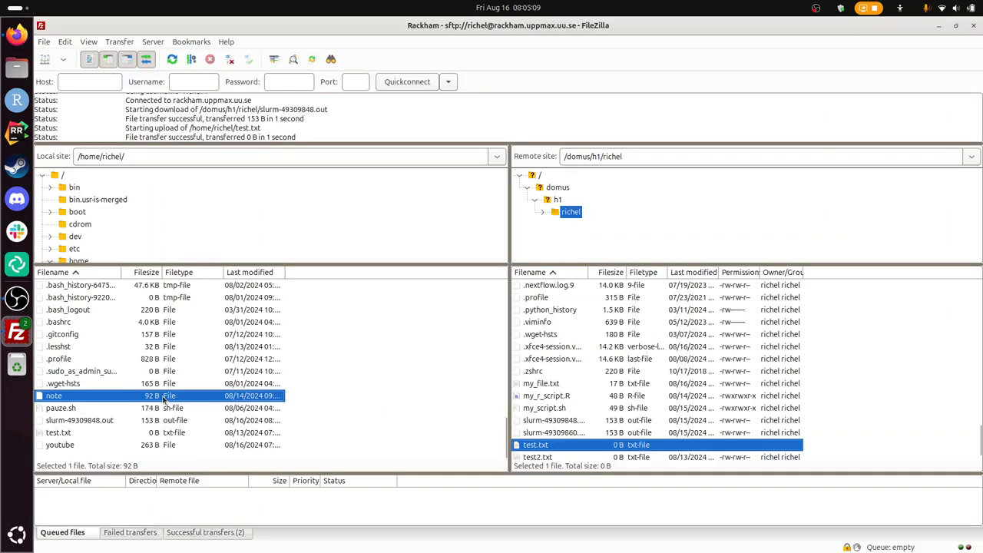
Upload the local pause.sh script to the Rackham home folder via the context menu
{"action": "left_click", "coordinate": [77, 421]}
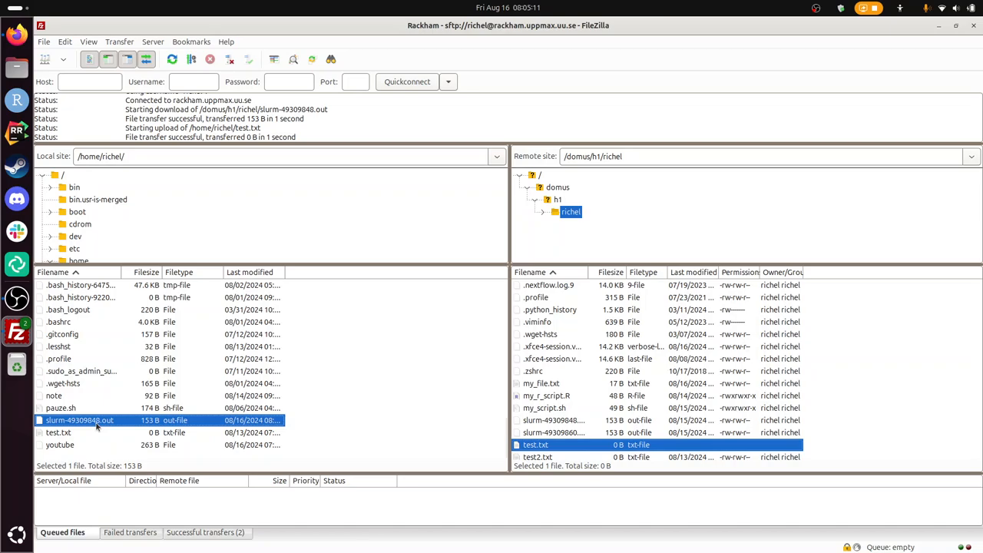
{"action": "right_click", "coordinate": [62, 409]}
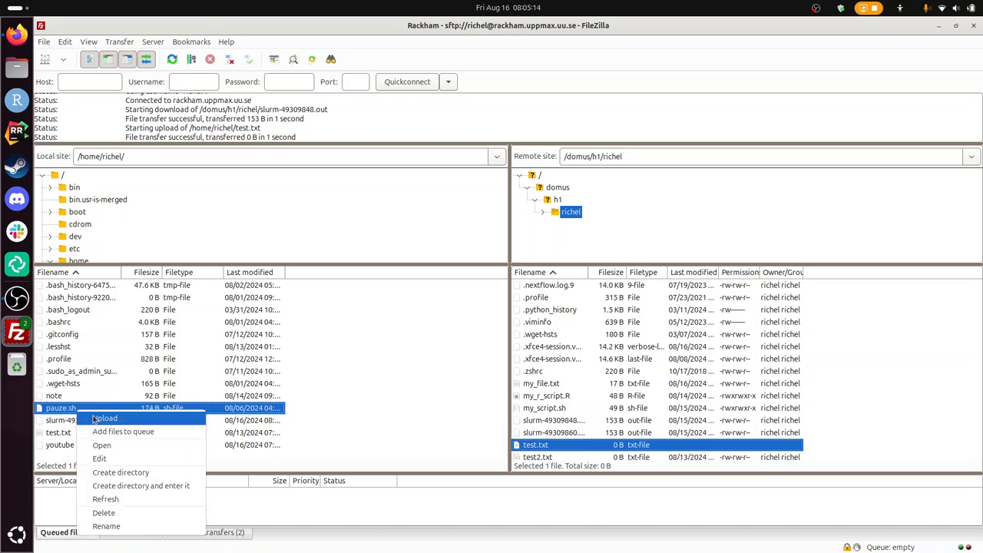
{"action": "left_click", "coordinate": [104, 417]}
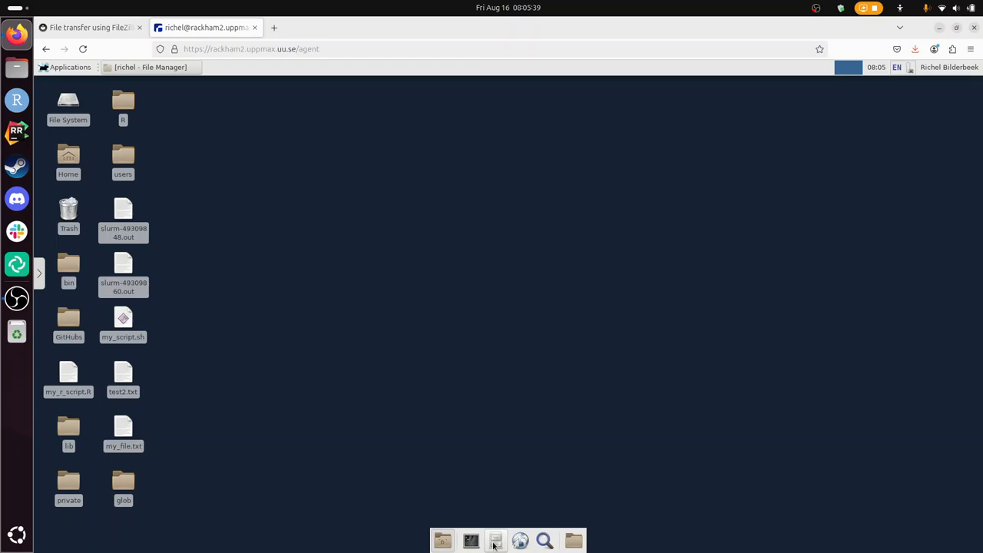
Browse the Rackham home folder and confirm test.txt and pause.sh are present
{"action": "left_click", "coordinate": [494, 540]}
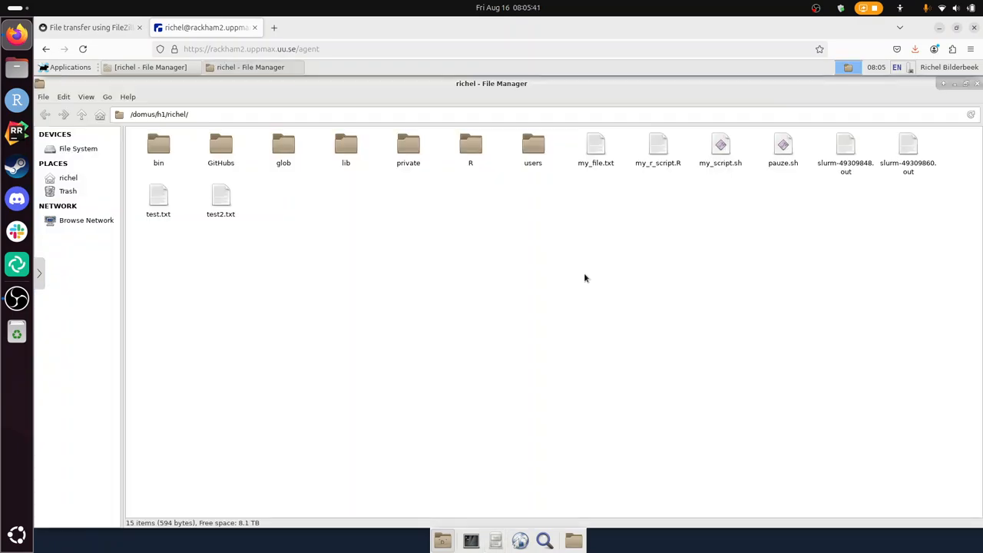
{"action": "left_click", "coordinate": [158, 198]}
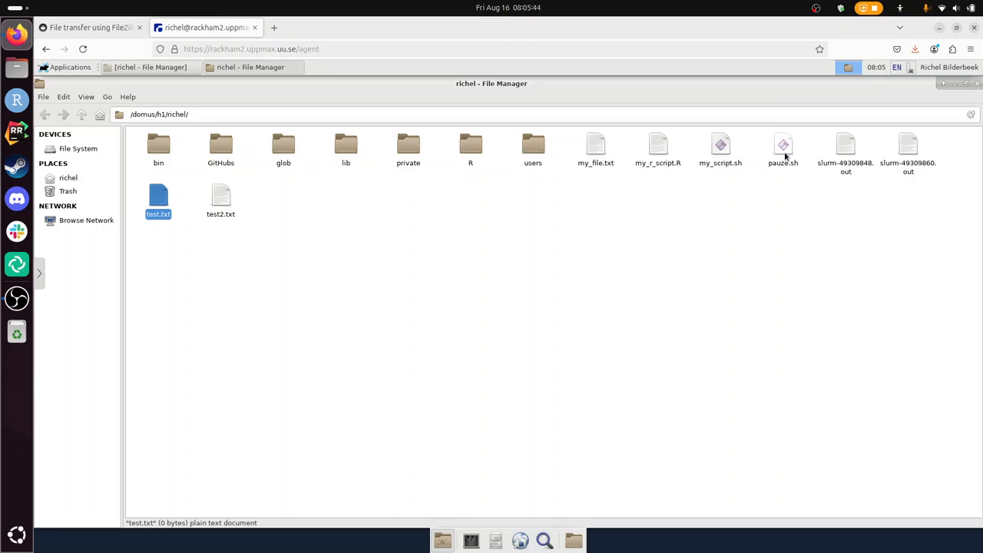
{"action": "left_click", "coordinate": [783, 146]}
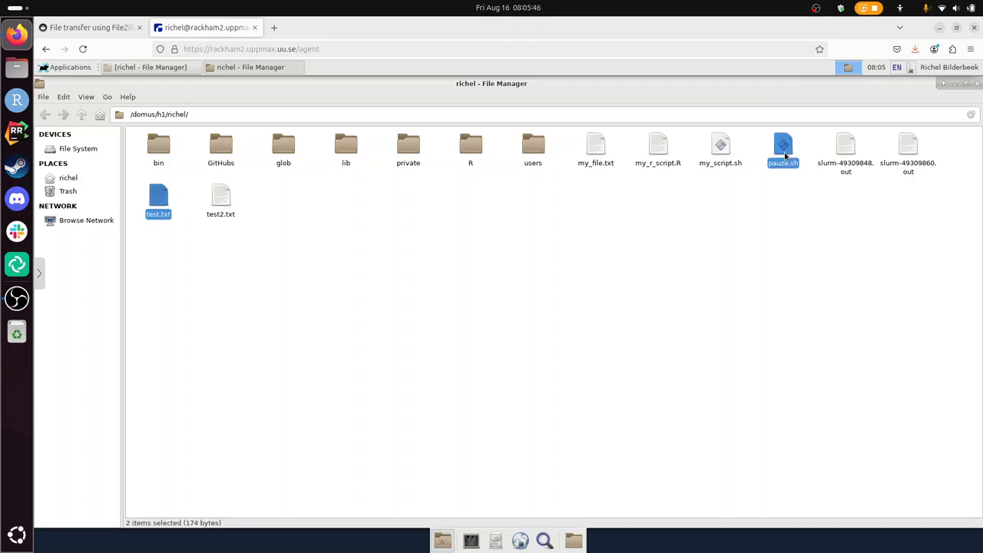